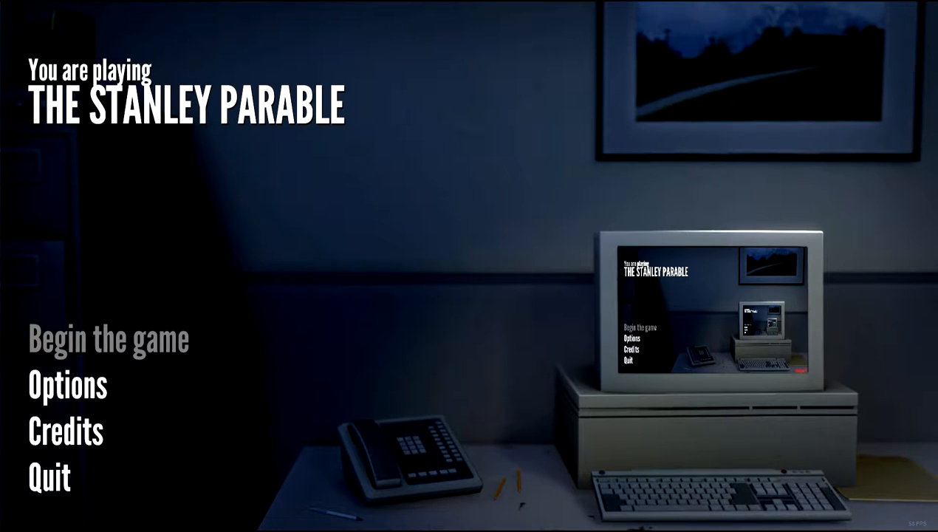
Choose 'Begin the game' on the title screen to start at Stanley's desk 427
left_click(105, 340)
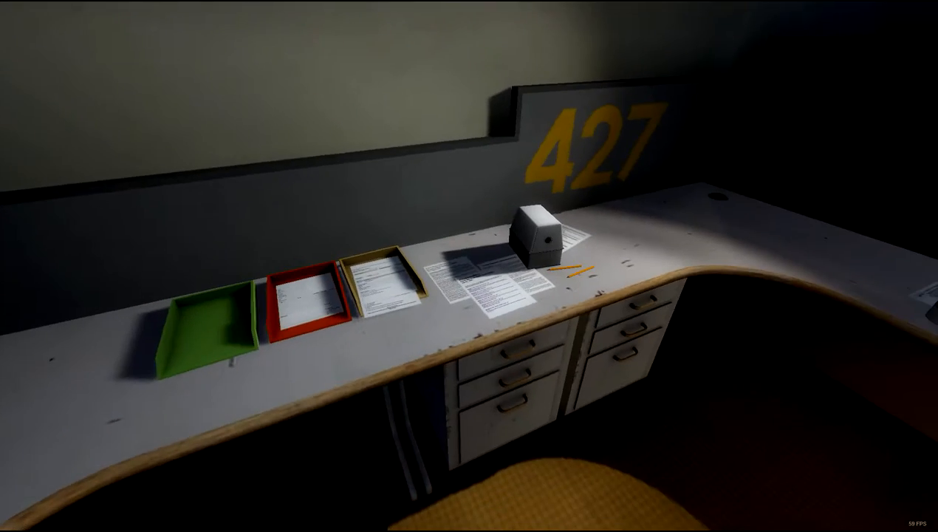
mouse_move(470, 266)
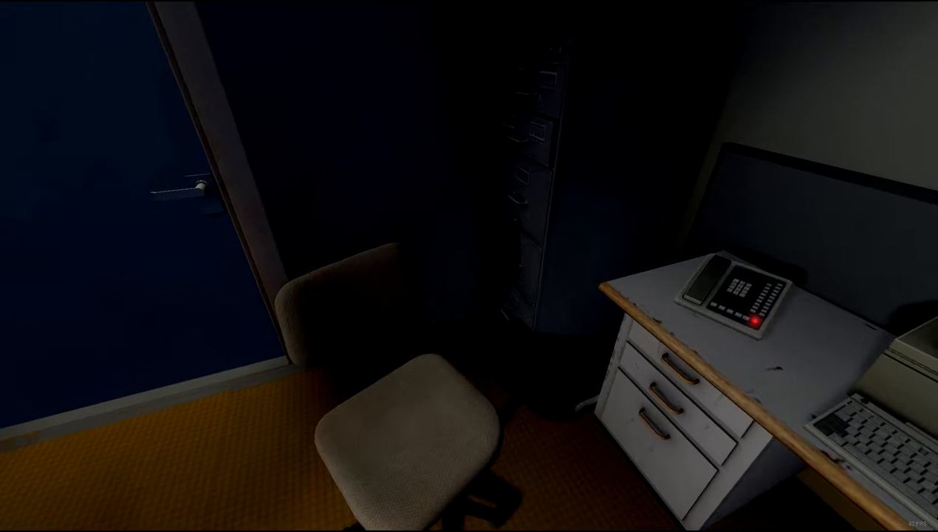
mouse_move(469, 266)
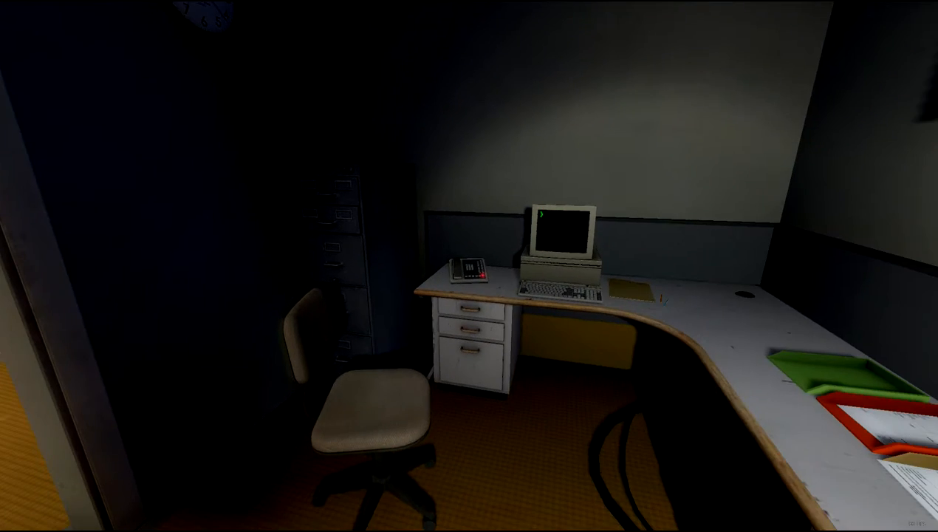
mouse_move(470, 266)
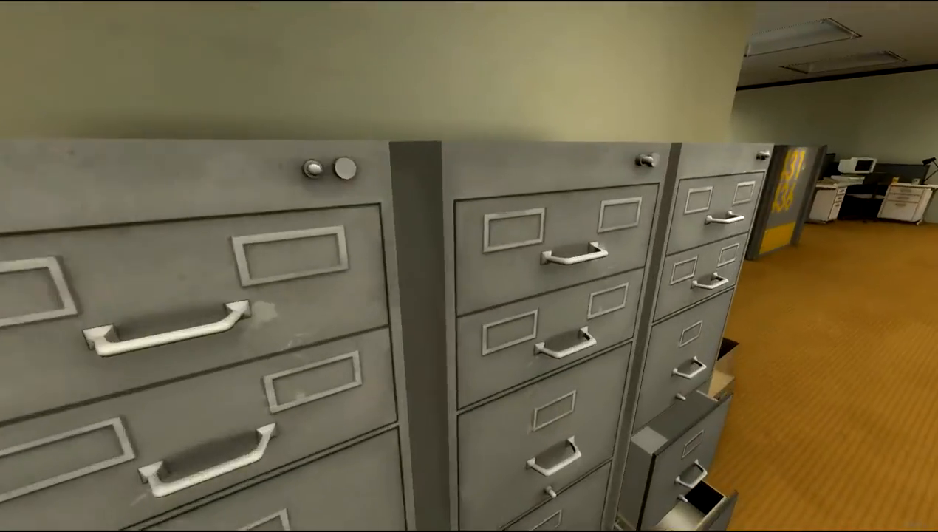
mouse_move(470, 266)
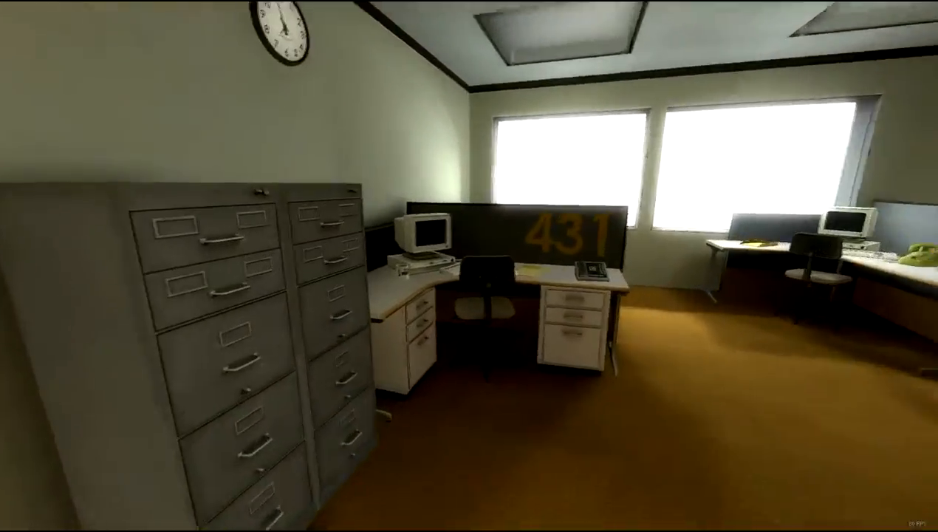
mouse_move(480, 281)
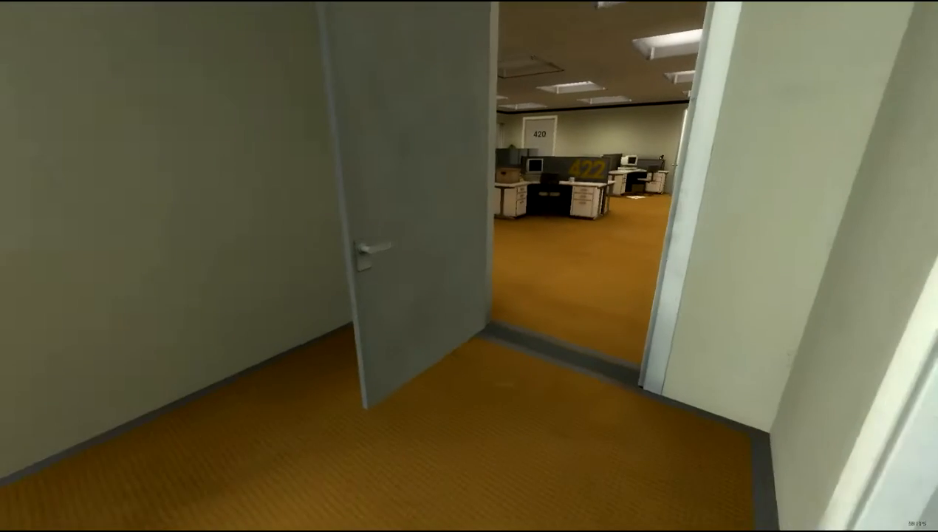
mouse_move(469, 266)
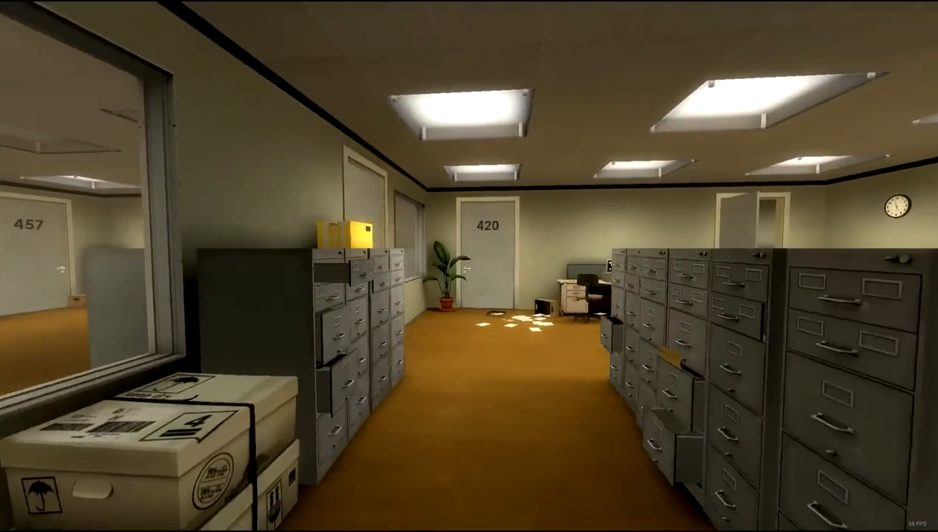
mouse_move(469, 266)
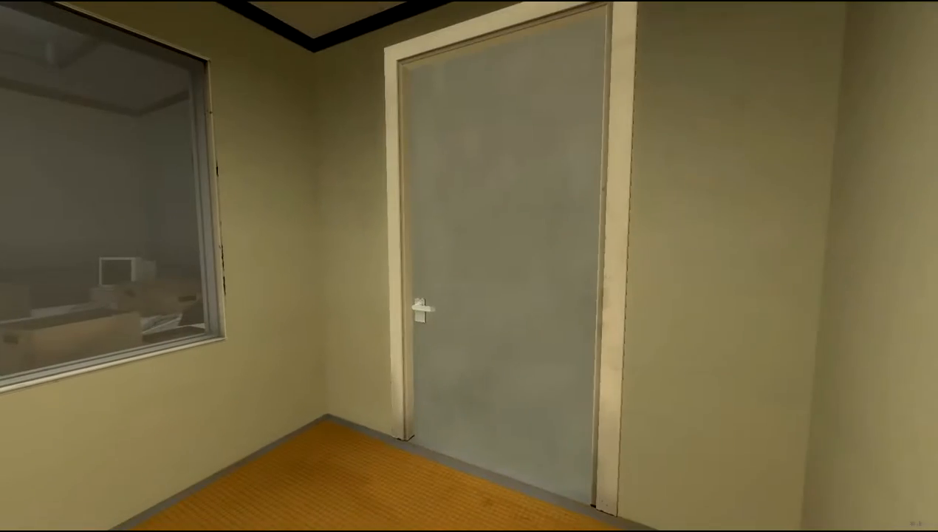
Pass the filing cabinets and go through door 420 into the blue-carpeted lounge corridor
left_click(421, 320)
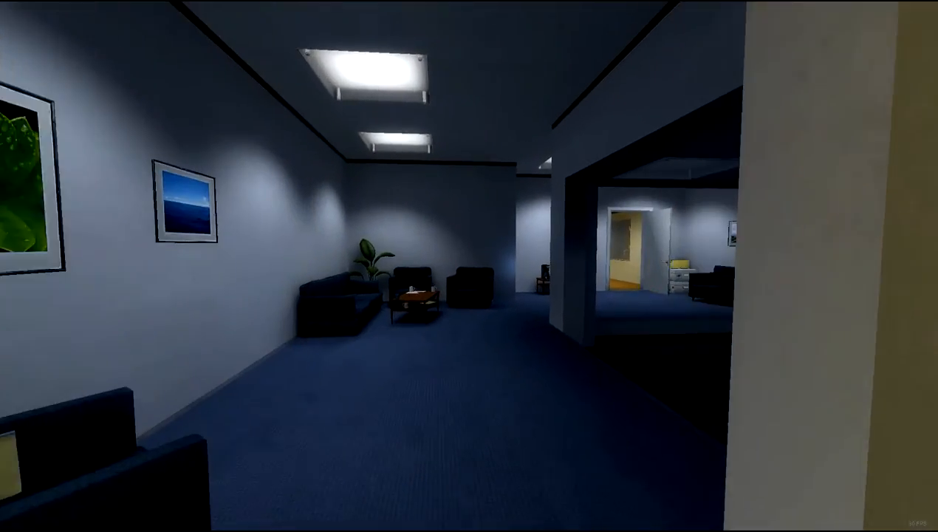
mouse_move(470, 266)
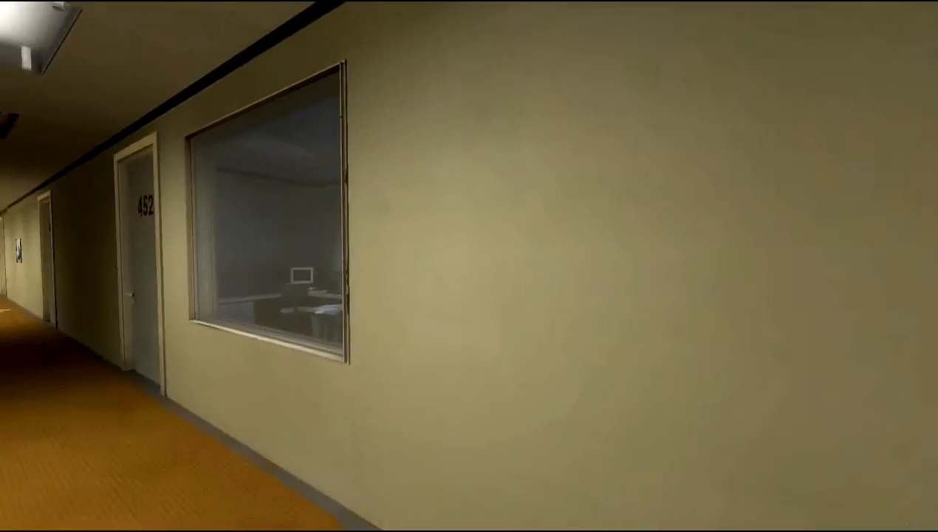
mouse_move(469, 266)
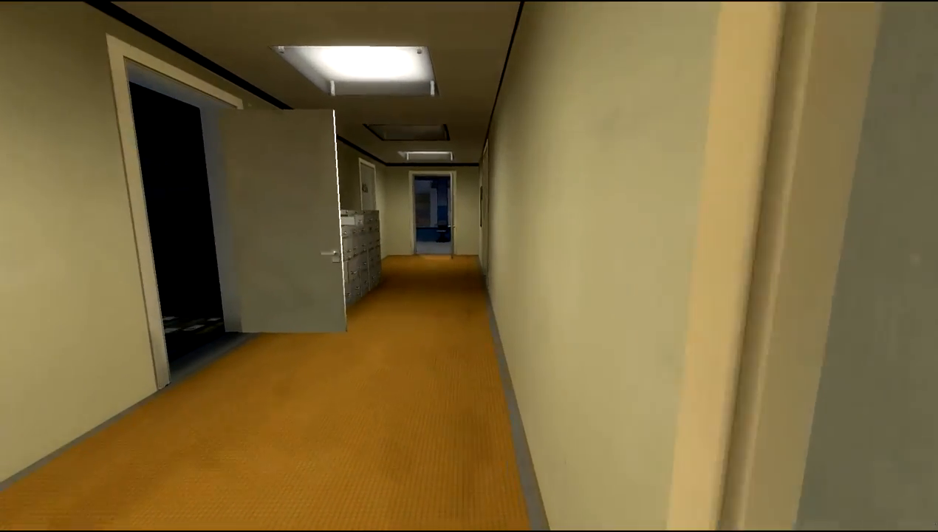
mouse_move(470, 266)
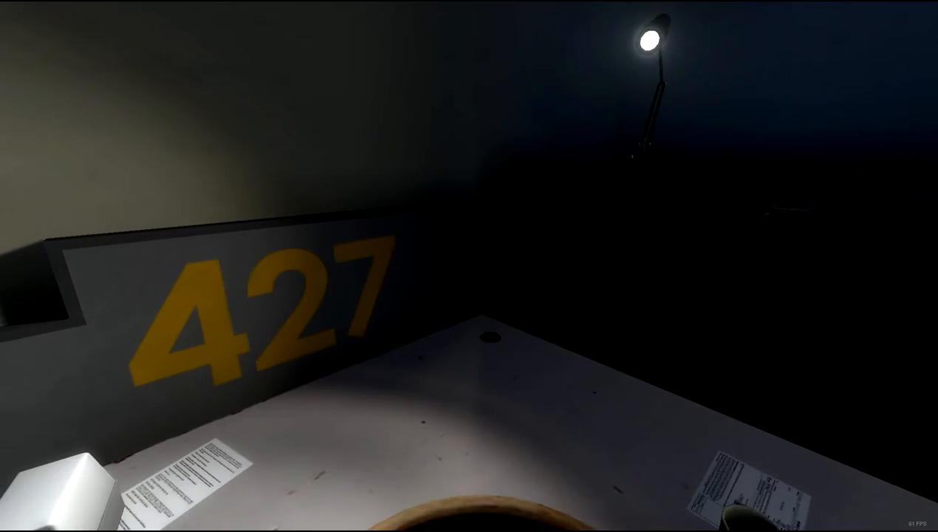
mouse_move(469, 266)
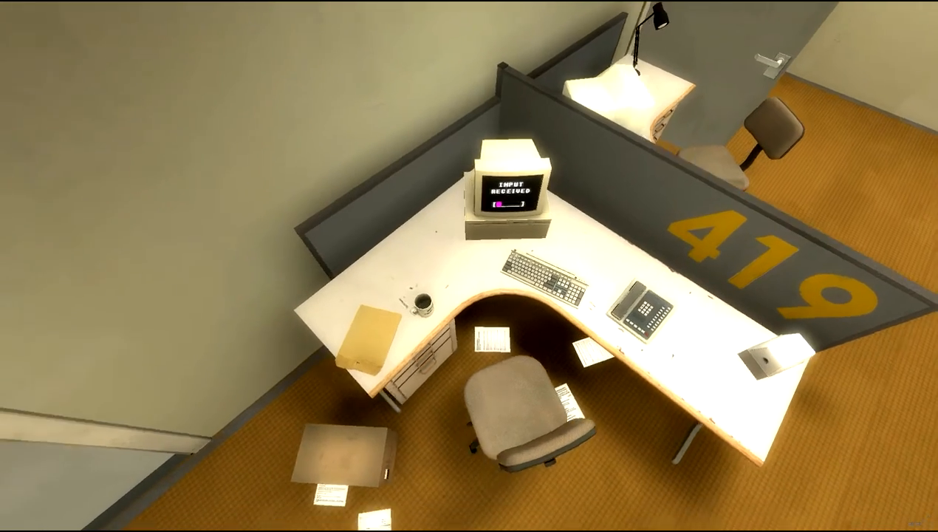
mouse_move(470, 266)
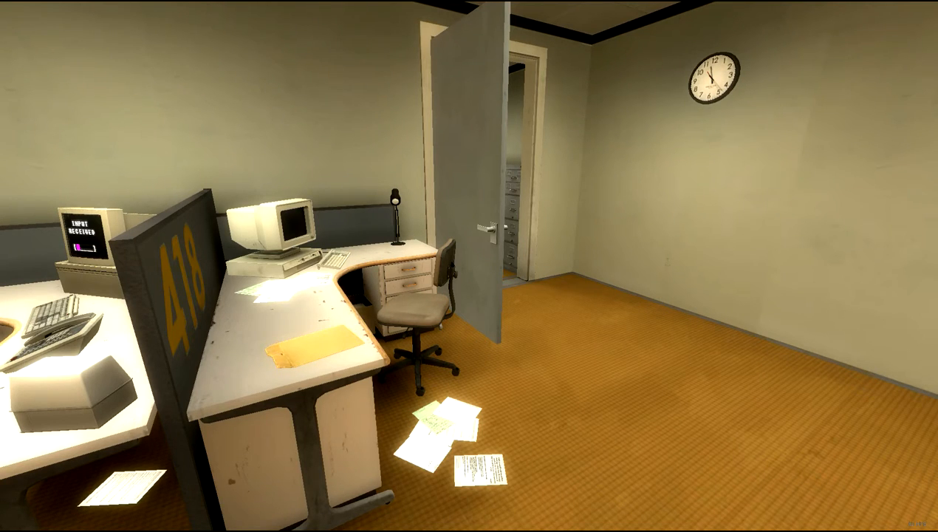
mouse_move(470, 266)
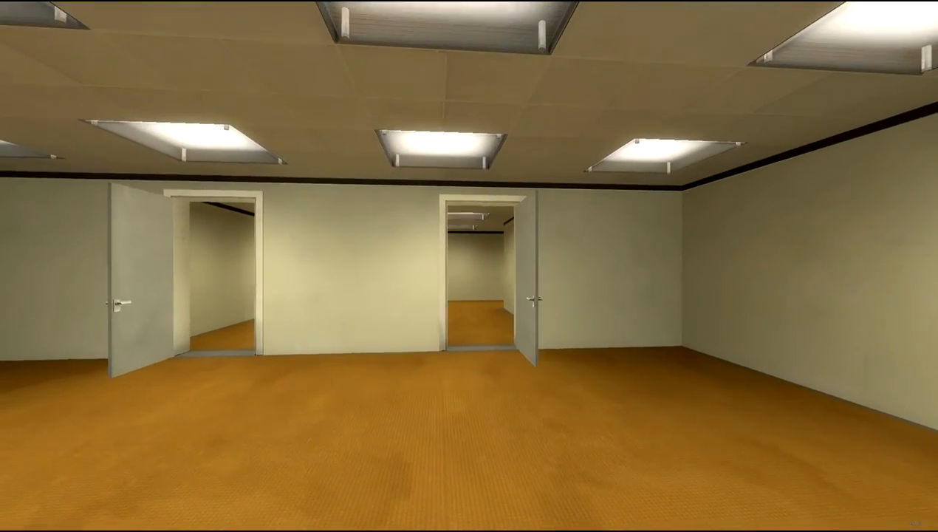
Walk through the corridors to the middle of the room facing both open doors
scroll("down", 3)
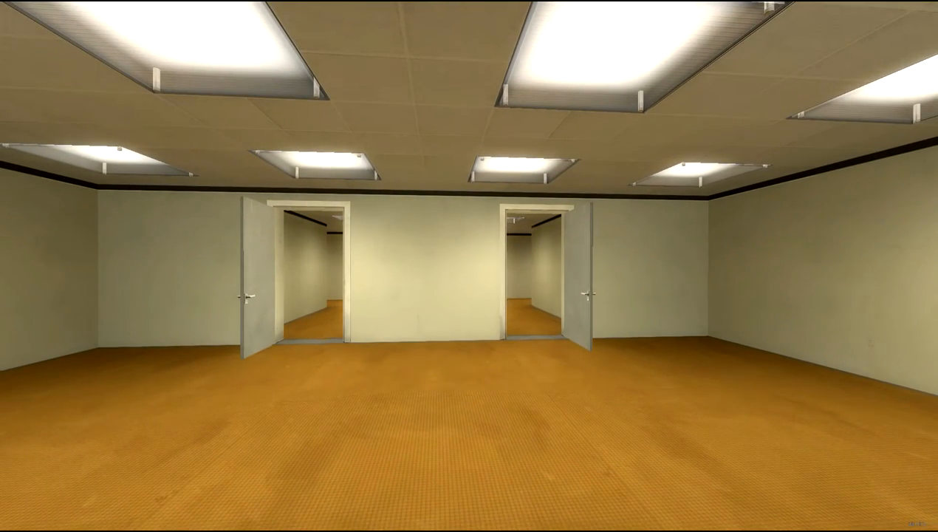